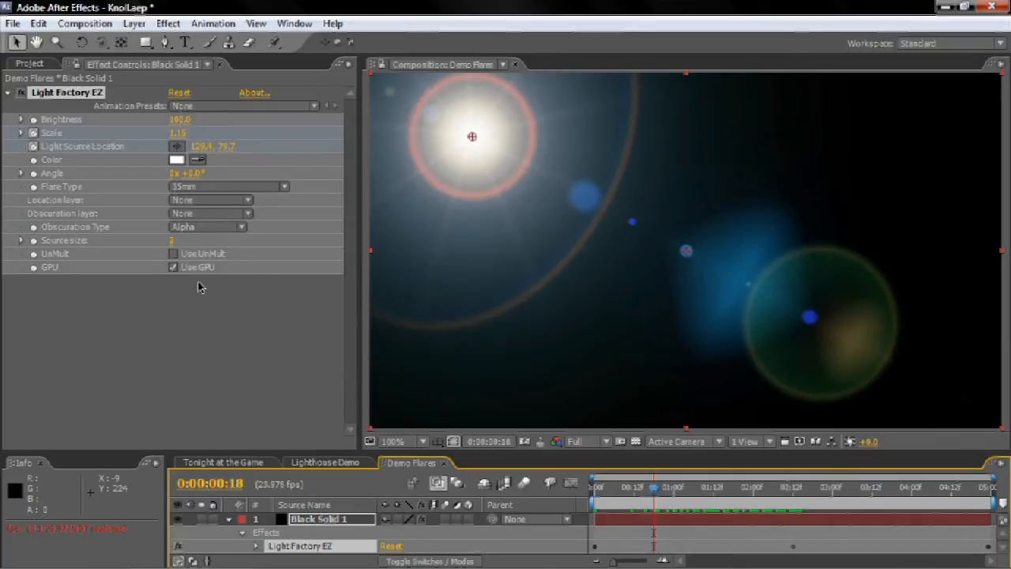
Step: Open the Light Factory EZ Flare Type dropdown to list the flare presets
click(229, 186)
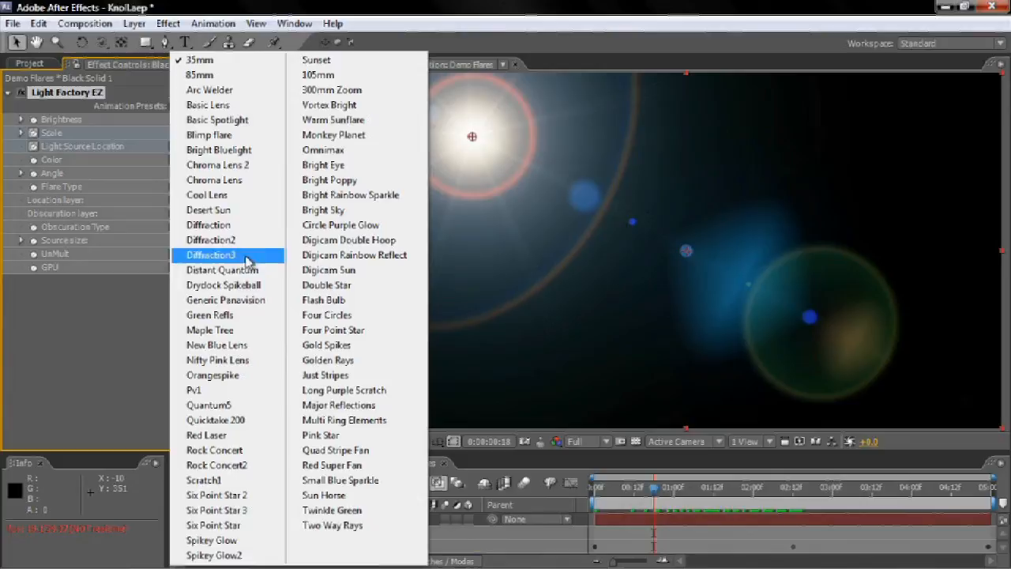
Step: Try the Drydock Spikeball preset, then settle on Distant Quantum for a bright blue flare
click(223, 284)
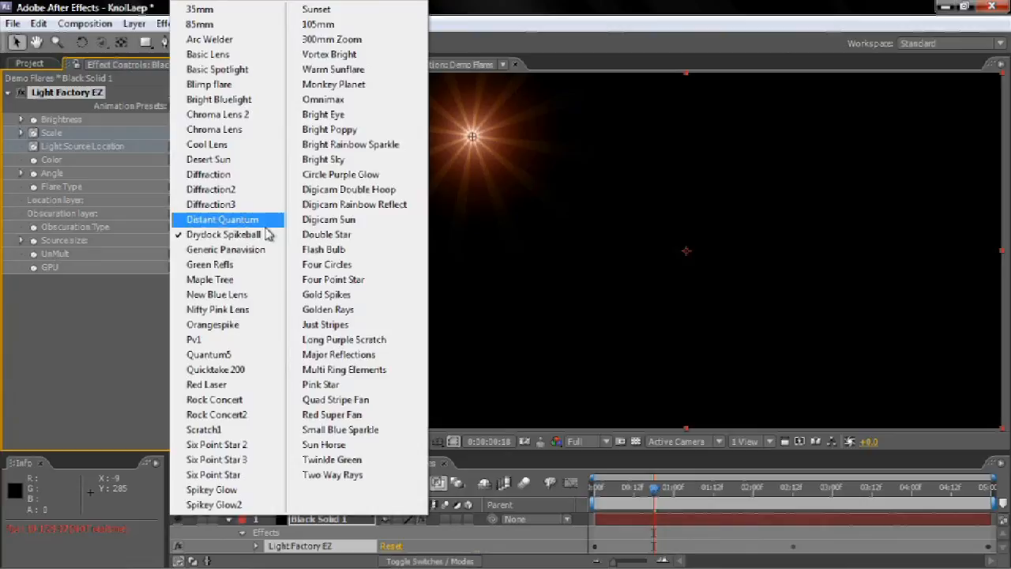
click(223, 219)
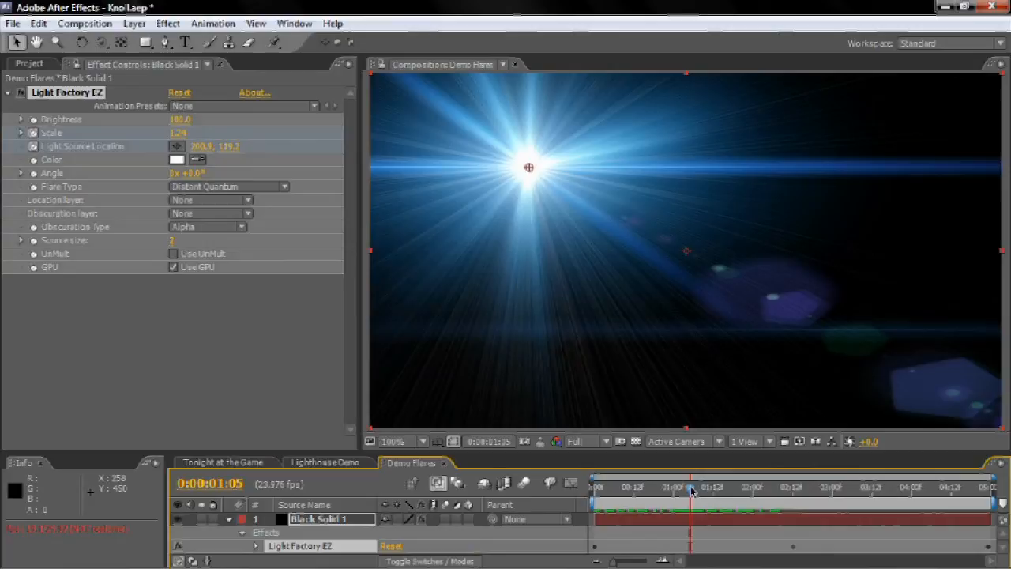